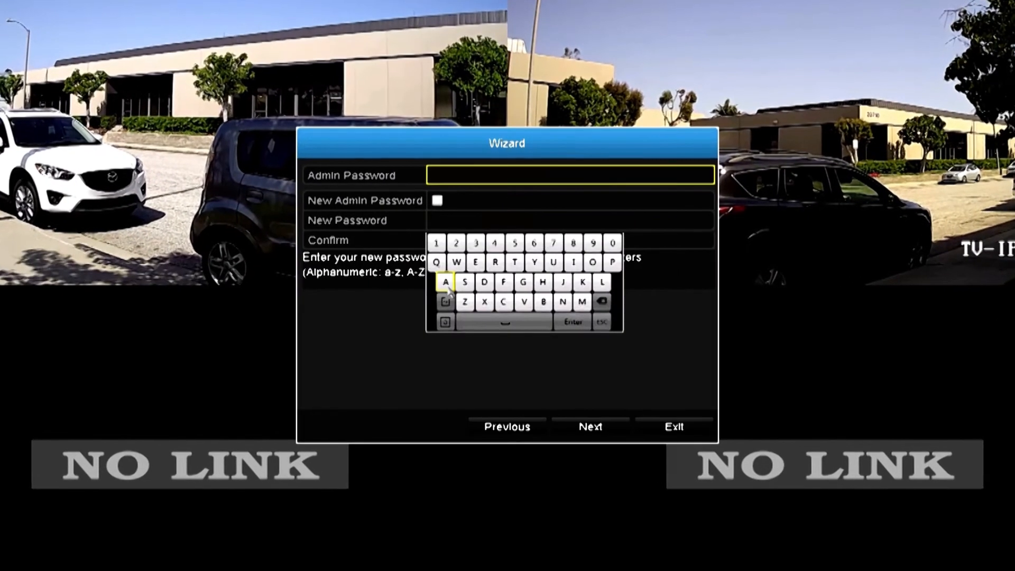
Supply the current admin password, confirm the new admin password and continue the wizard
left_click(581, 301)
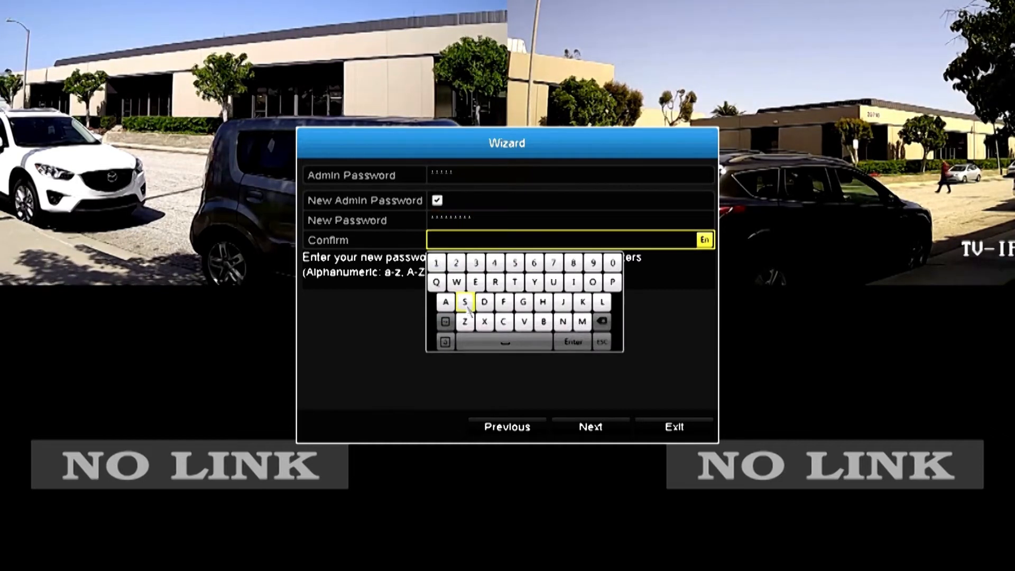
left_click(475, 263)
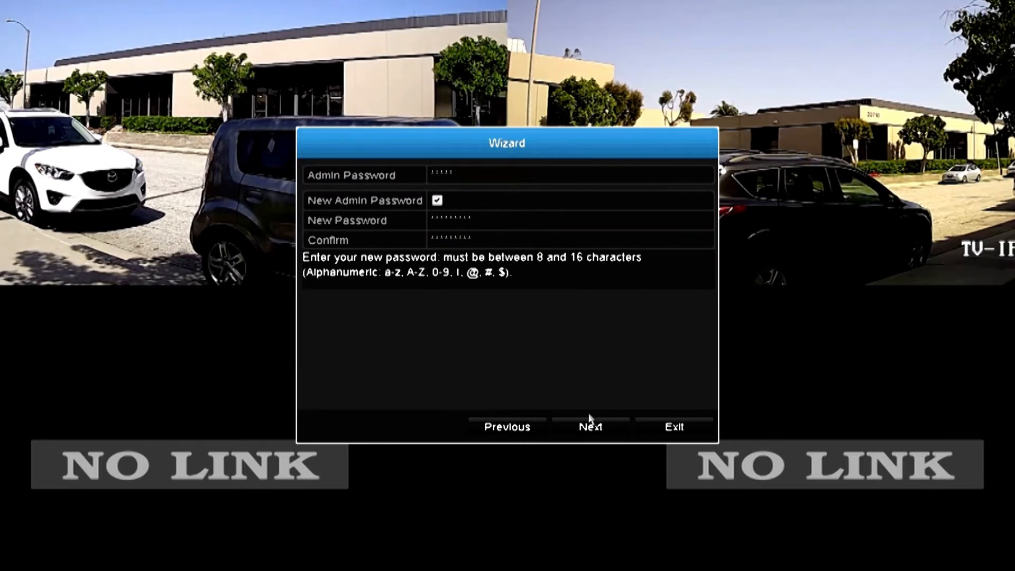
left_click(590, 427)
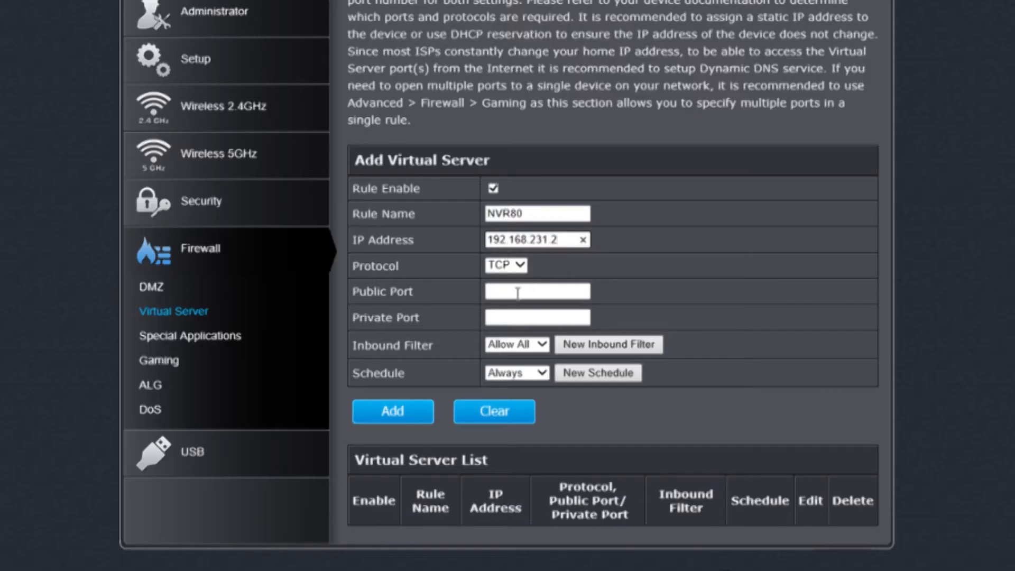
Add virtual-server rules NVR80 and NVR554 forwarding TCP ports 80 and 554 to 192.168.231.2
type("80")
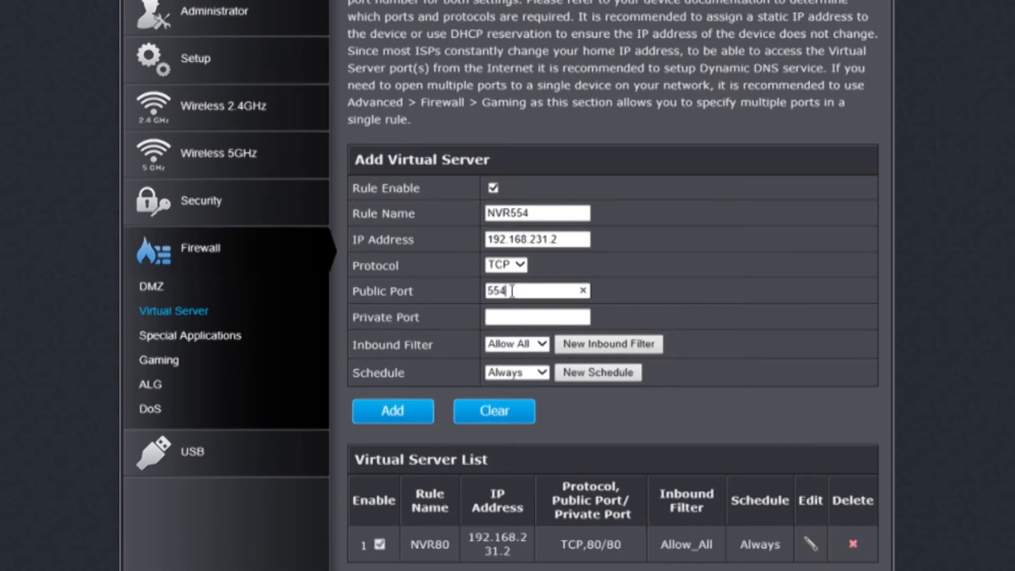
type("5")
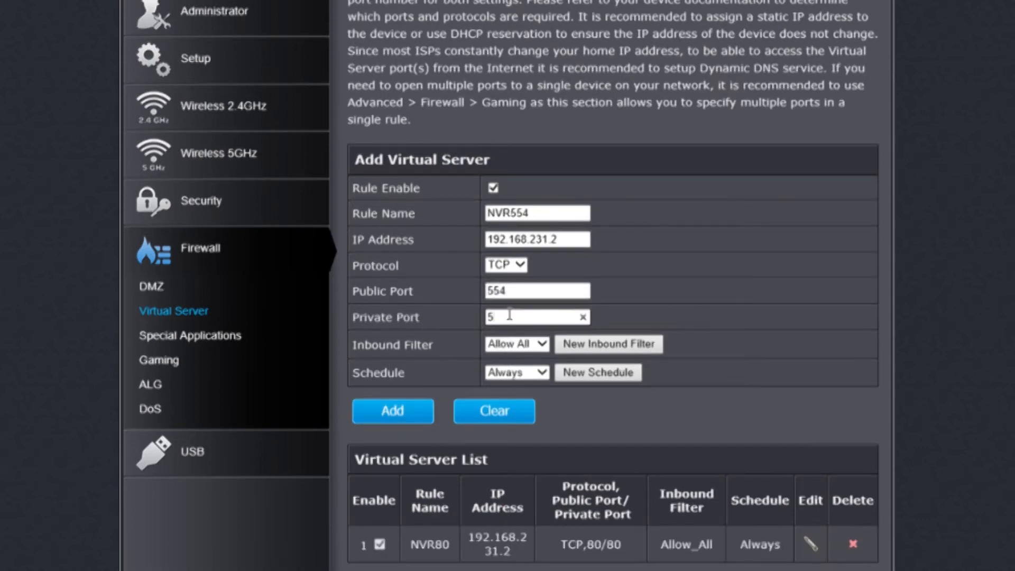
left_click(393, 411)
type("m")
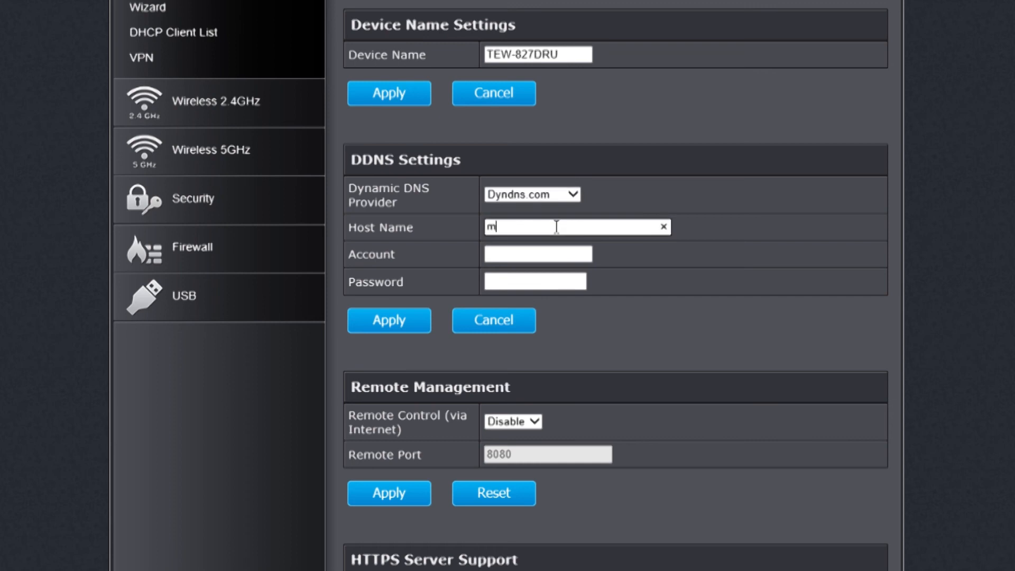
Fill the Dyndns.com entry with host myNVR.trendnet.com, account mynvruser1 and its password
type("yNVR.trendnet.co")
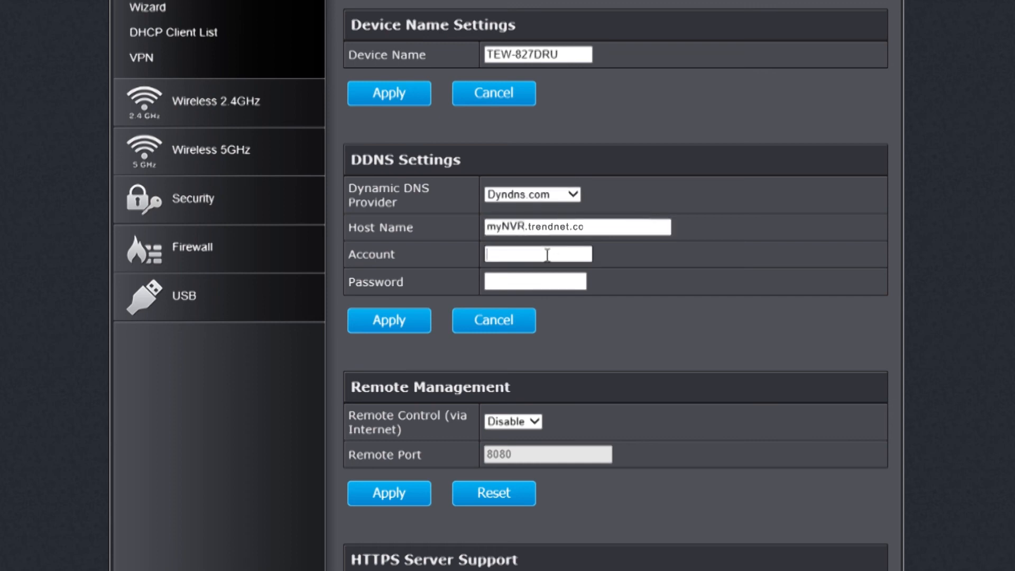
type("mynvruser")
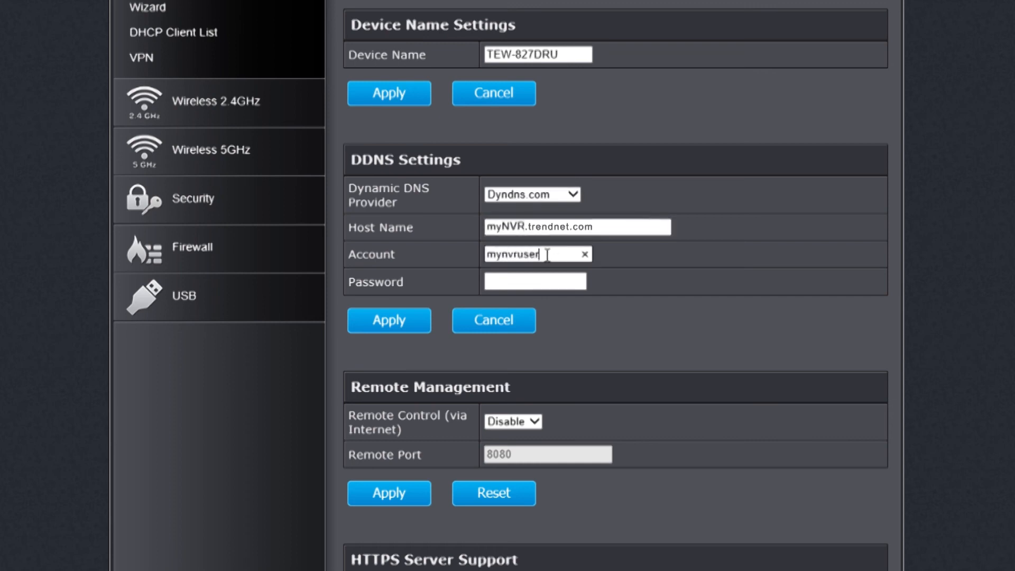
type("•••••")
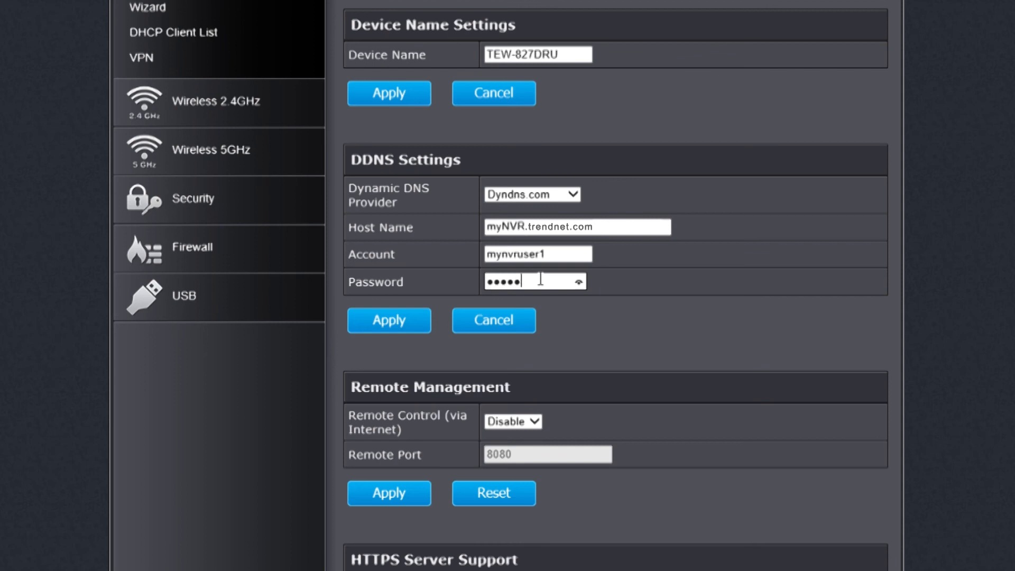